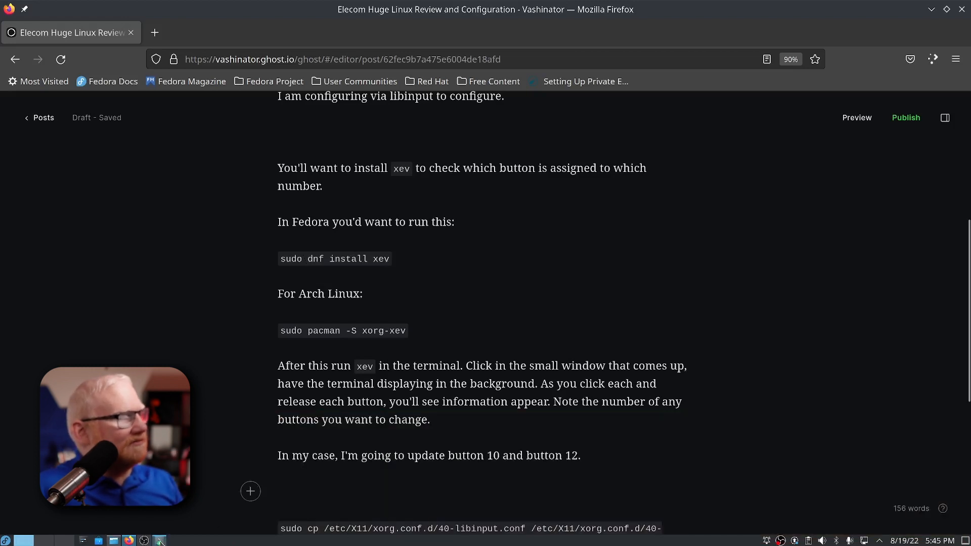
# - Switch to the Konsole terminal running xev from the taskbar, beside the xev test window
pyautogui.click(159, 540)
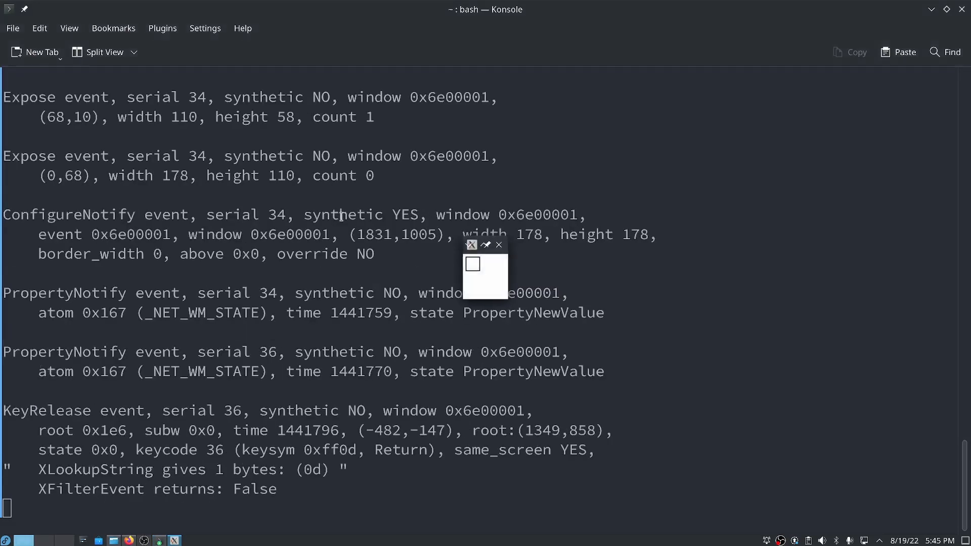
pyautogui.moveTo(477, 267)
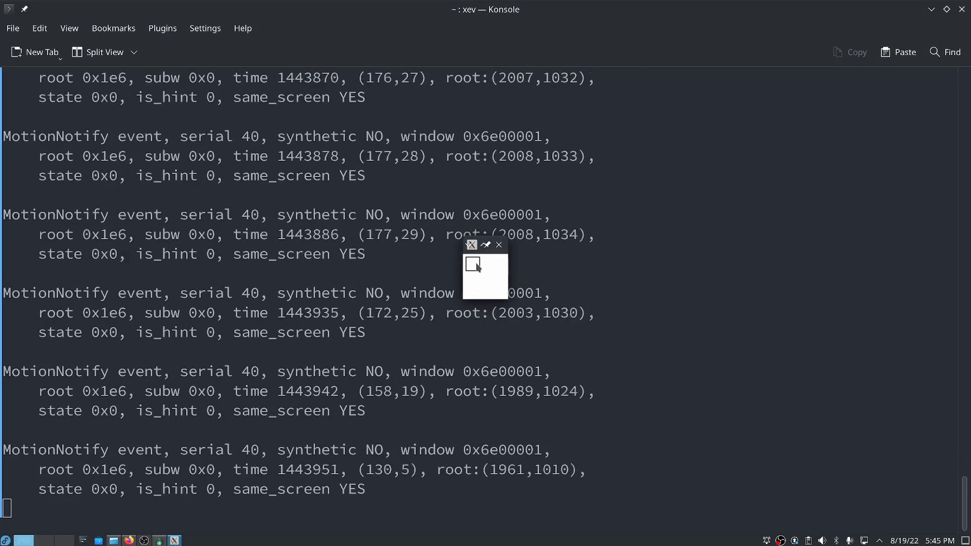